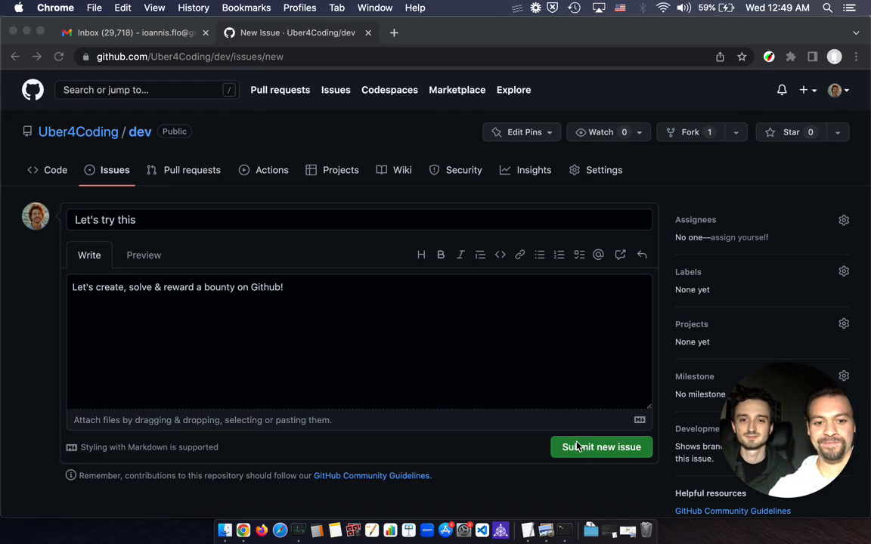
# Submit the new issue 'Let's try this' to create issue #6 in Uber4Coding/dev.
pyautogui.click(602, 448)
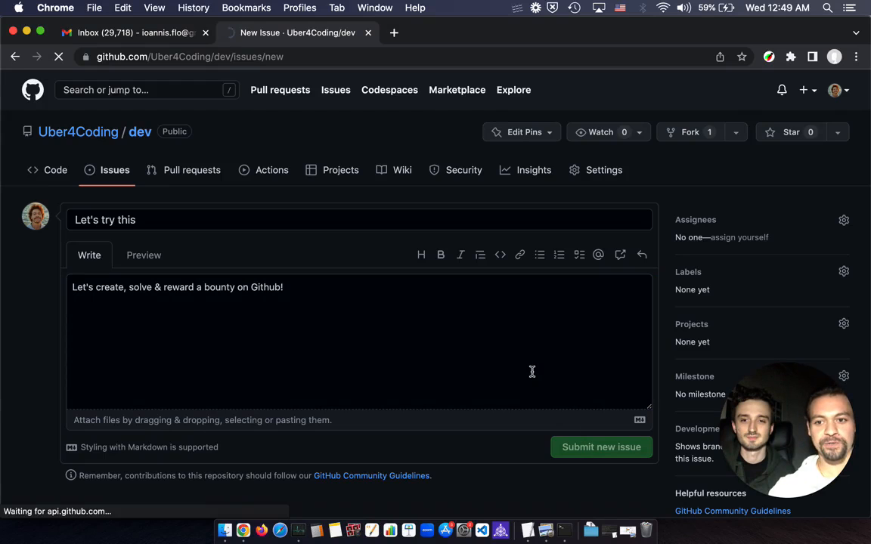
pyautogui.click(602, 448)
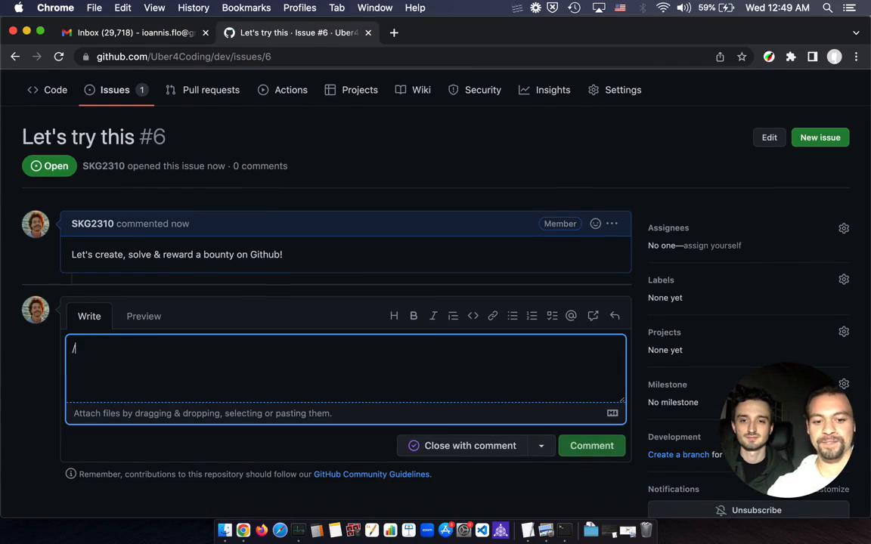
# Post a '/bounty 10' comment on issue #6 to attach a $10 Algora bounty.
pyautogui.write('bounty 10')
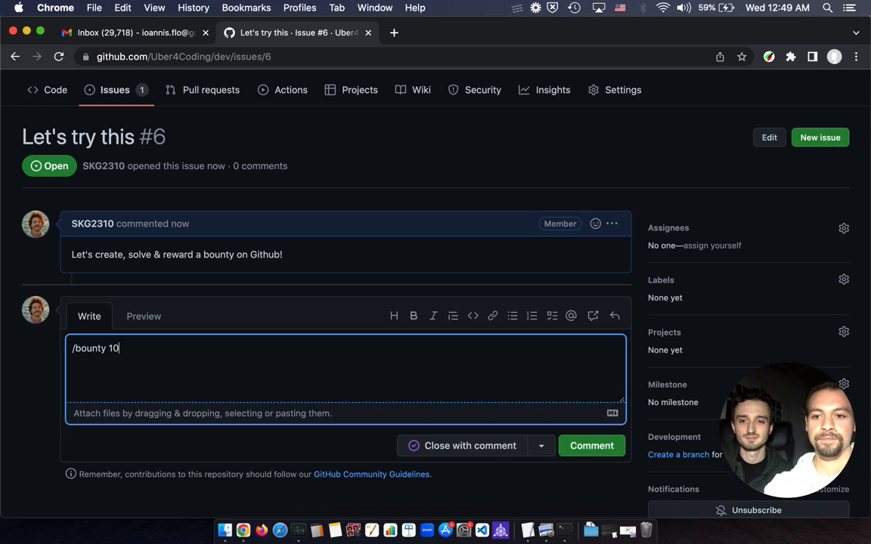
pyautogui.click(591, 444)
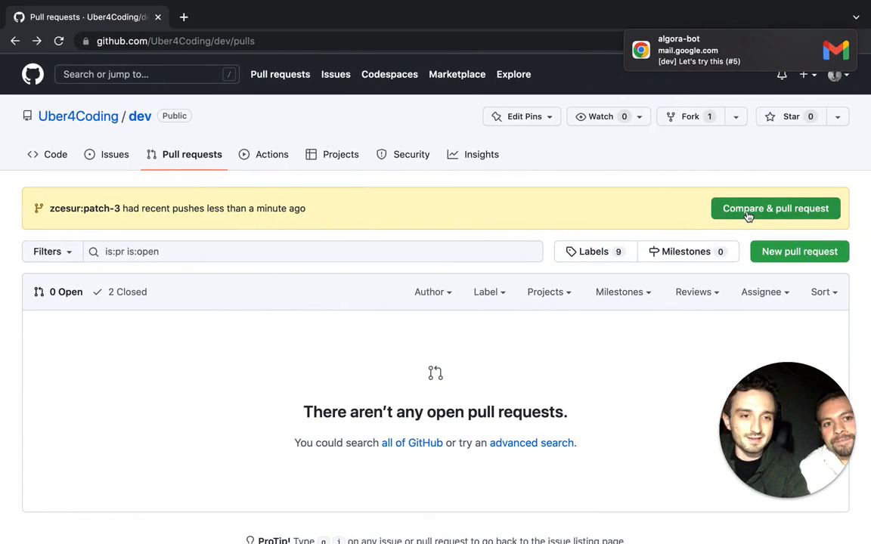
# Create the pull request 'Update README.md' from patch-3 into main via Compare & pull request.
pyautogui.click(774, 209)
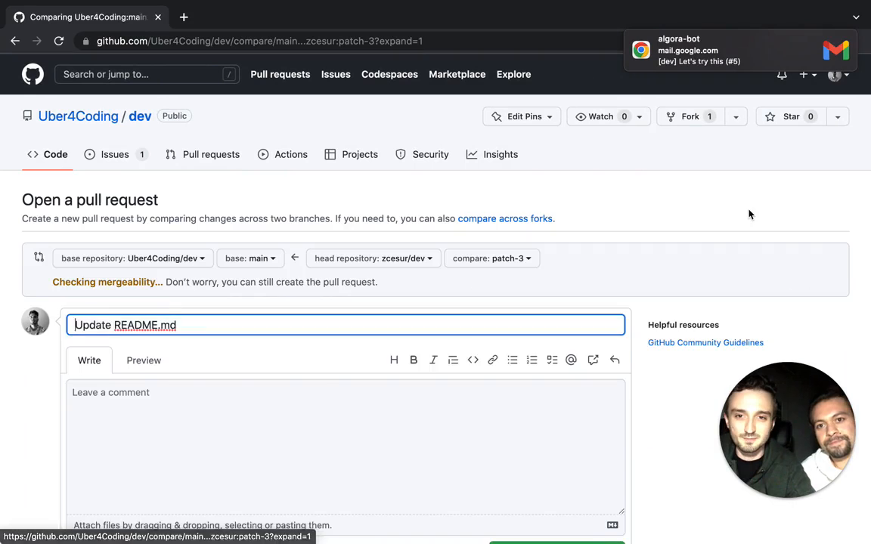
pyautogui.scroll(-3)
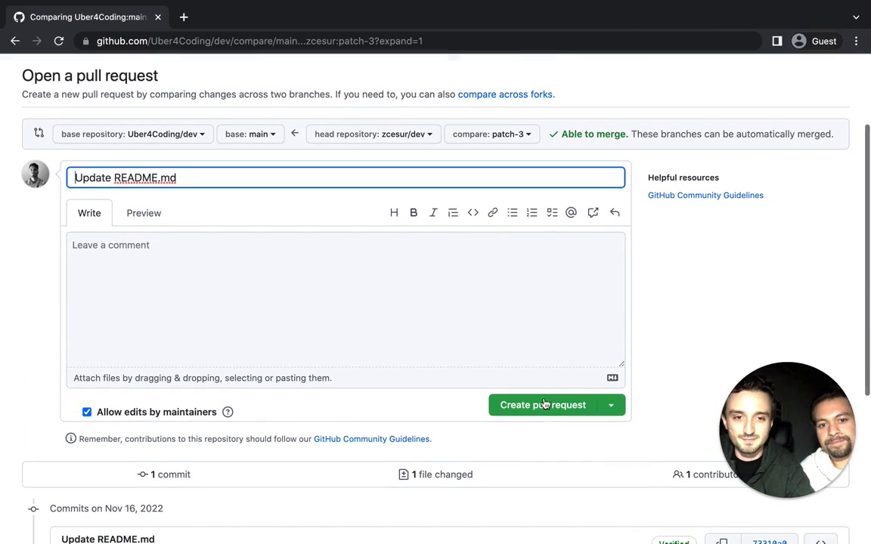
pyautogui.click(541, 406)
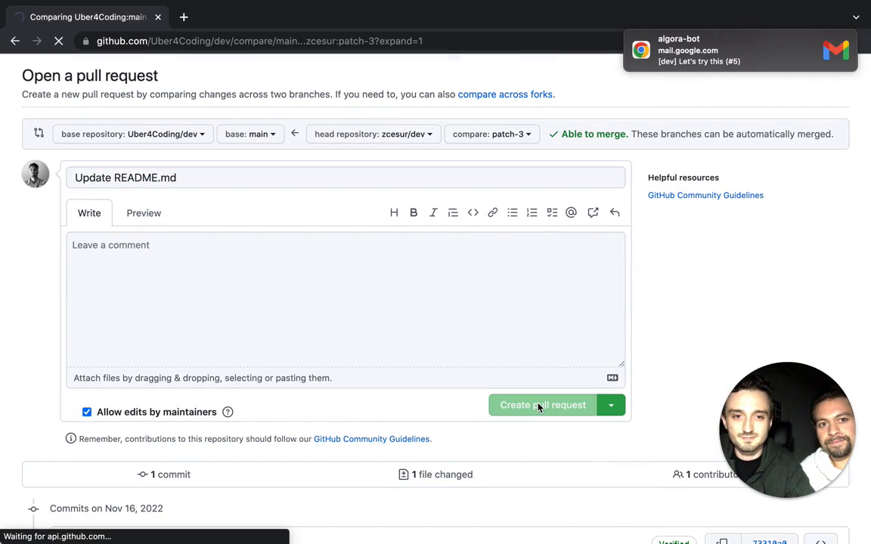
pyautogui.click(542, 406)
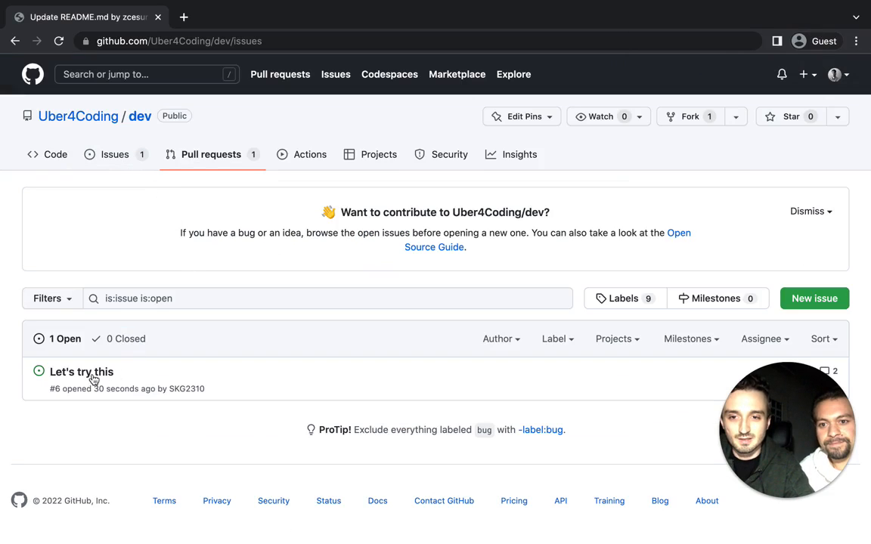
# On issue #6, post a '/solution 7' comment claiming the bounty with pull request 7.
pyautogui.click(82, 372)
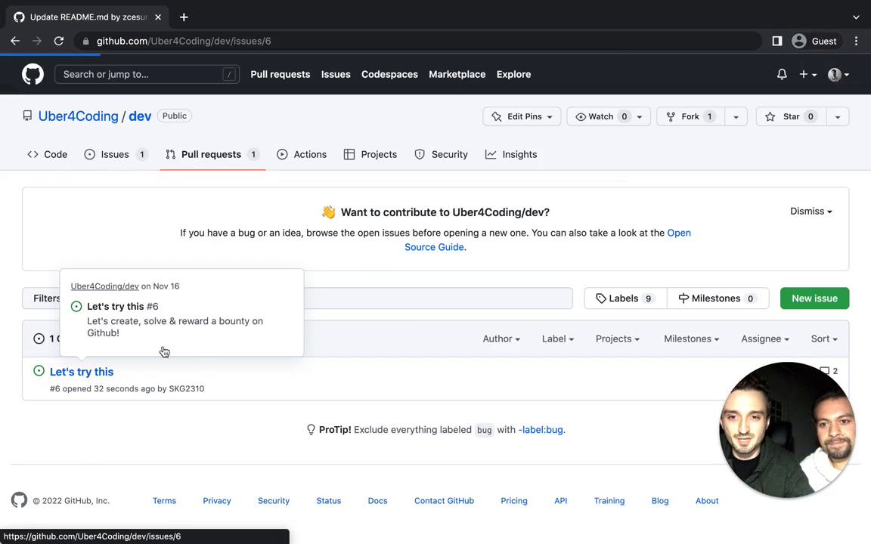
pyautogui.click(82, 372)
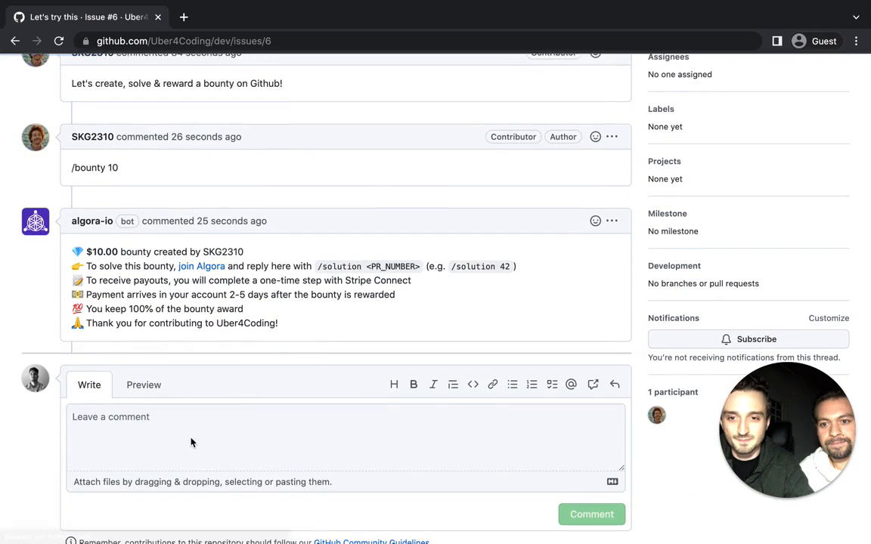
pyautogui.write('/solution 7')
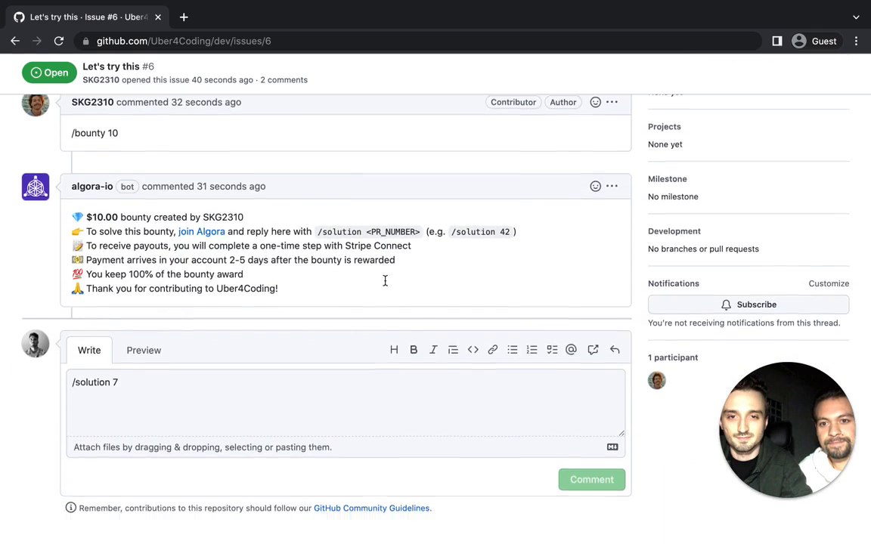
pyautogui.click(592, 479)
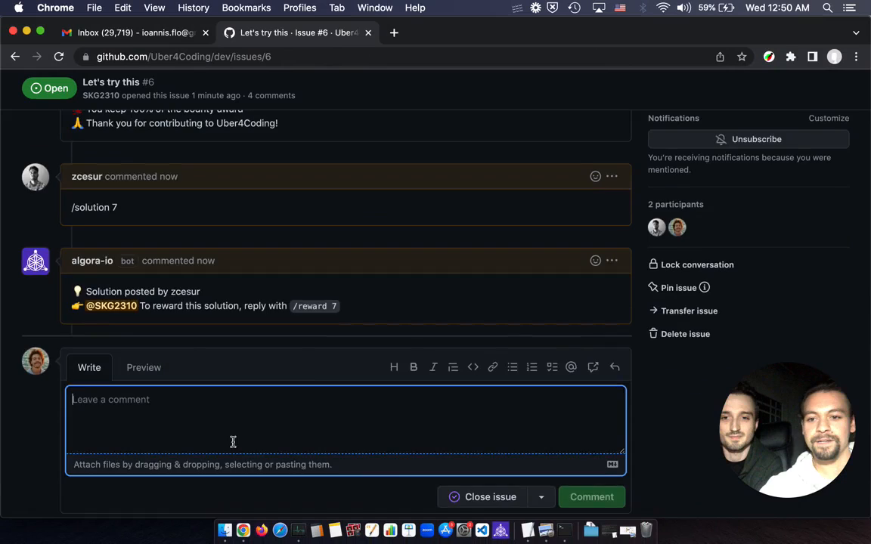
# Post a '/reward 7' comment on issue #6 to reward the pull request 7 solution.
pyautogui.write('/')
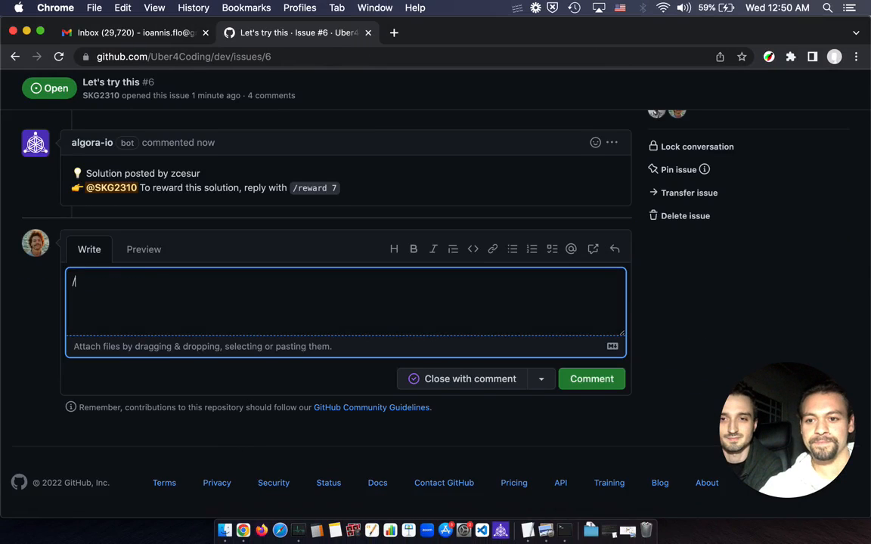
pyautogui.write('/reward')
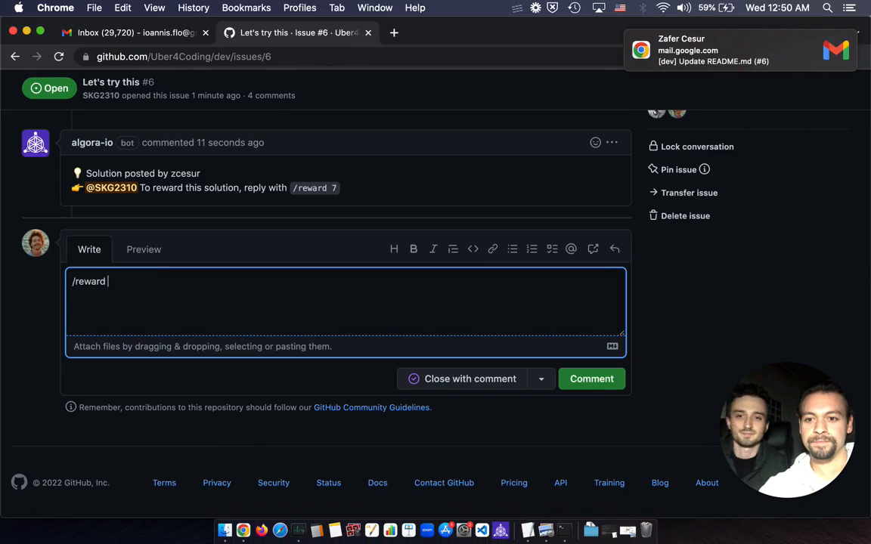
pyautogui.write('7')
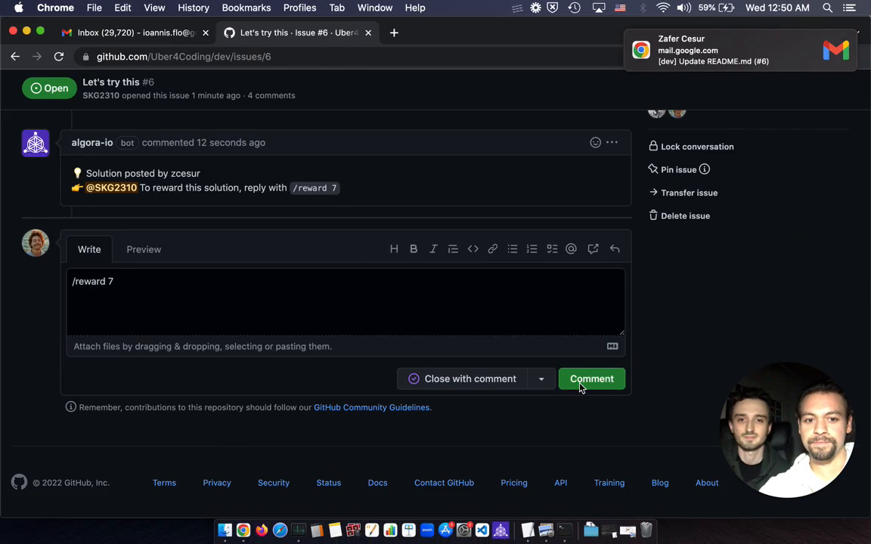
pyautogui.click(591, 379)
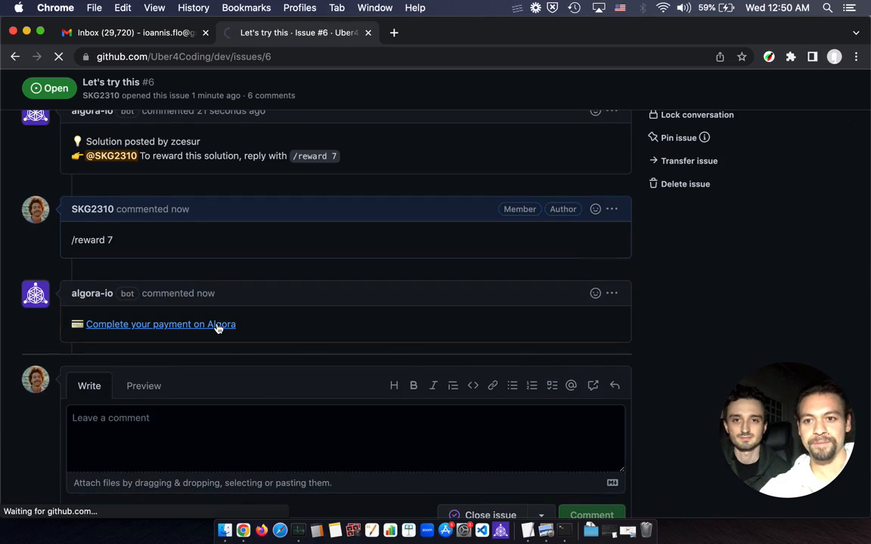
# Follow the Algora bot's 'Complete your payment on Algora' link to the Reward Bounty page.
pyautogui.click(160, 324)
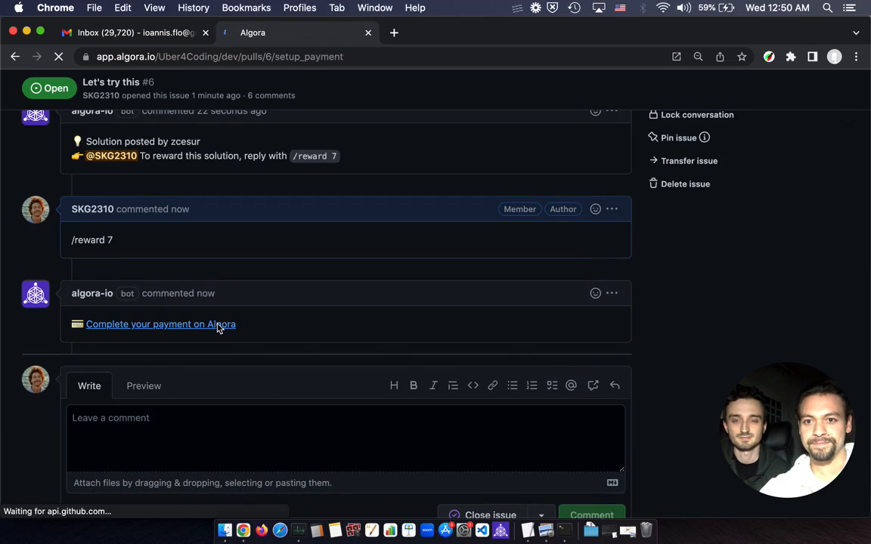
pyautogui.click(161, 323)
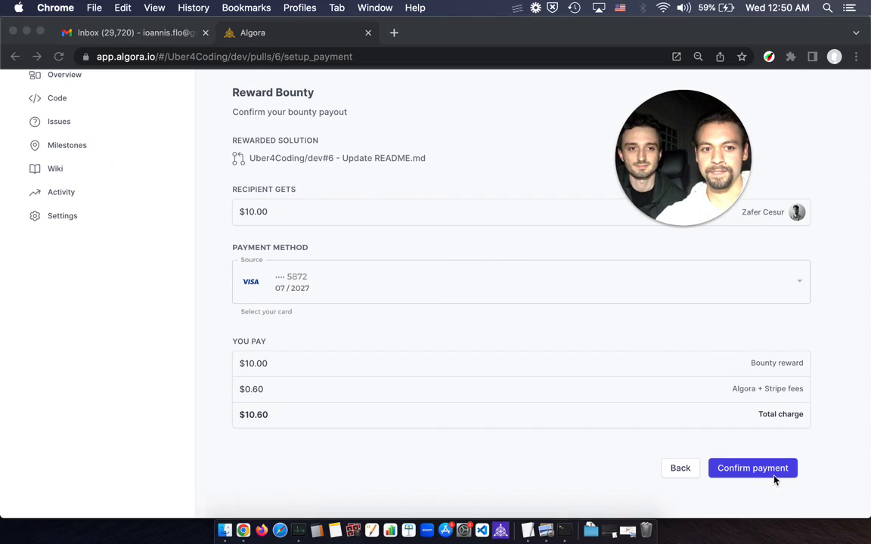
pyautogui.click(753, 468)
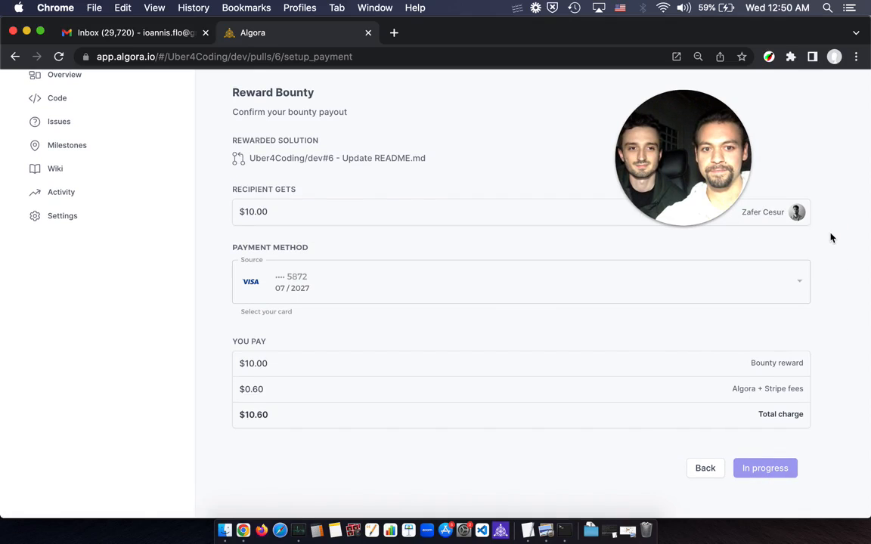
pyautogui.click(765, 469)
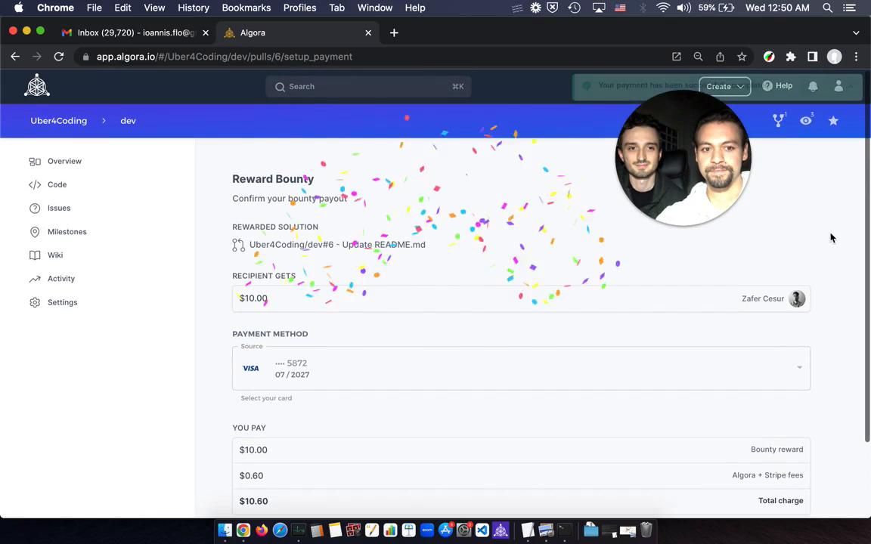